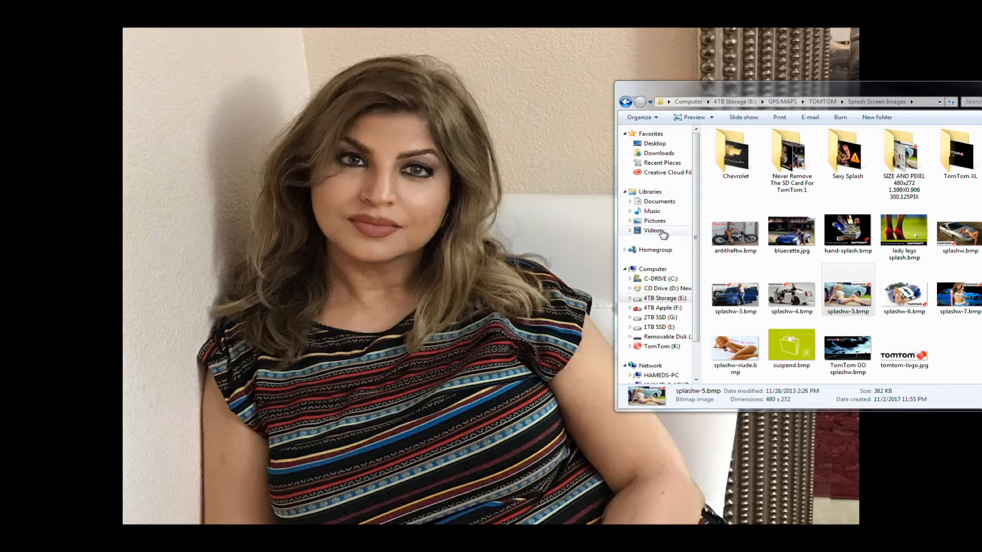
mouse_move(568, 232)
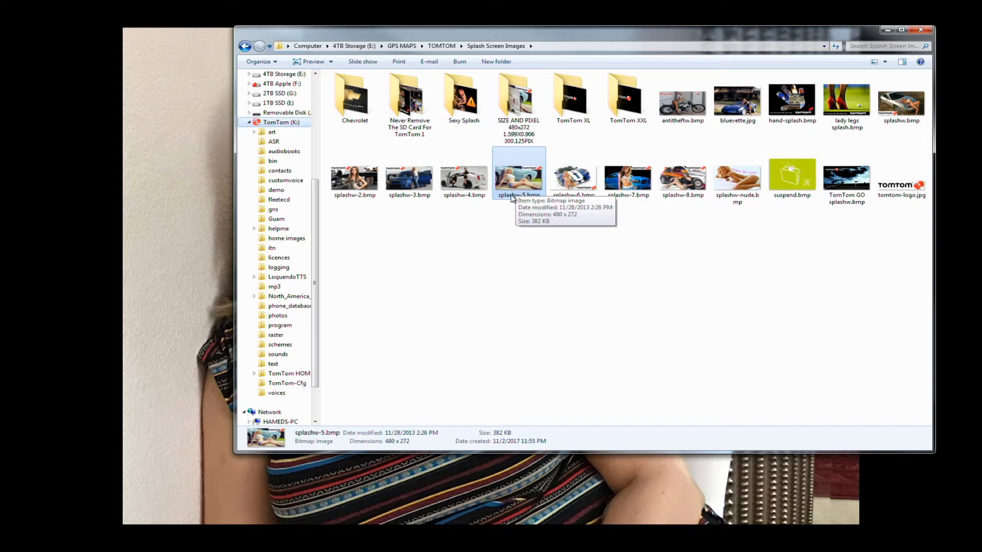
mouse_move(715, 138)
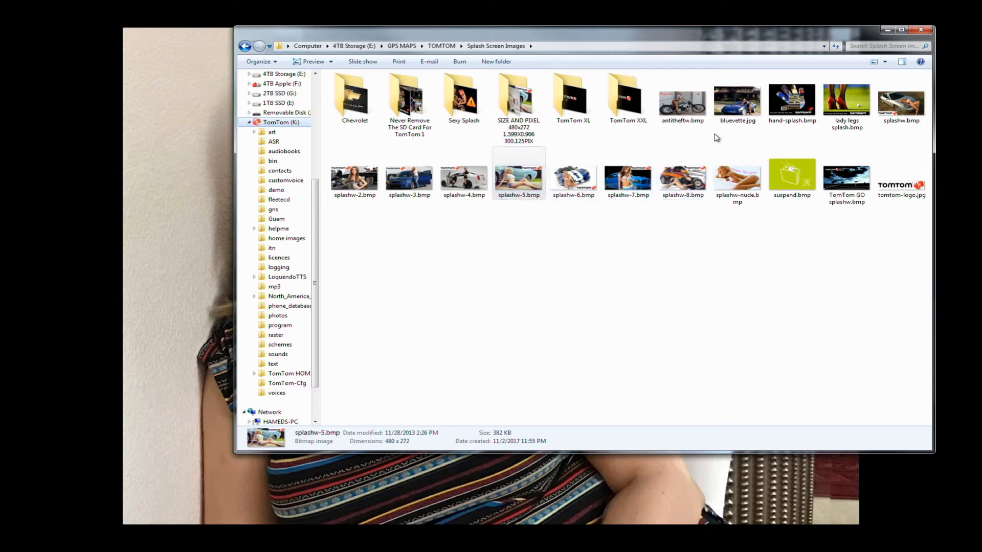
- Copy splashw-4.bmp from the Splash Screen Images folder via its context menu
click(463, 178)
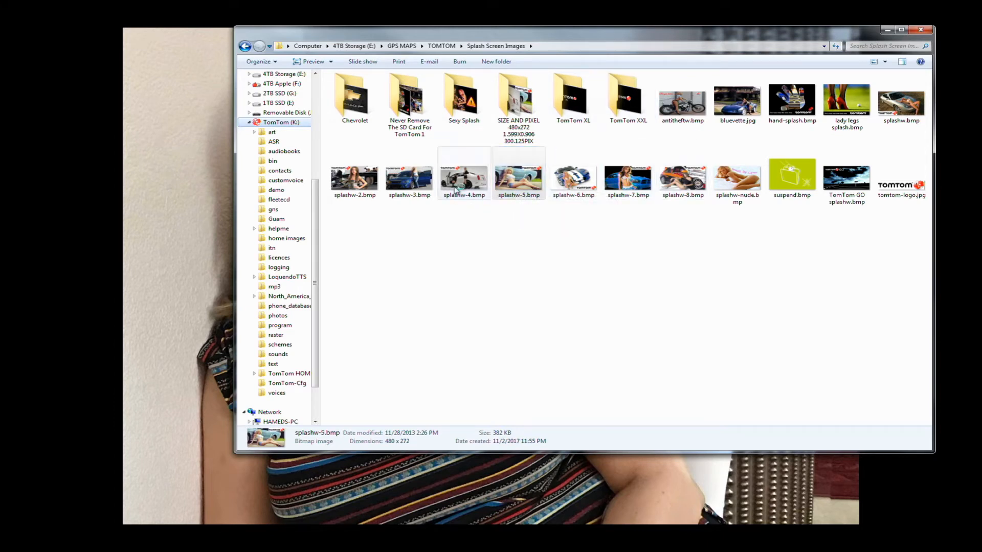
right_click(463, 177)
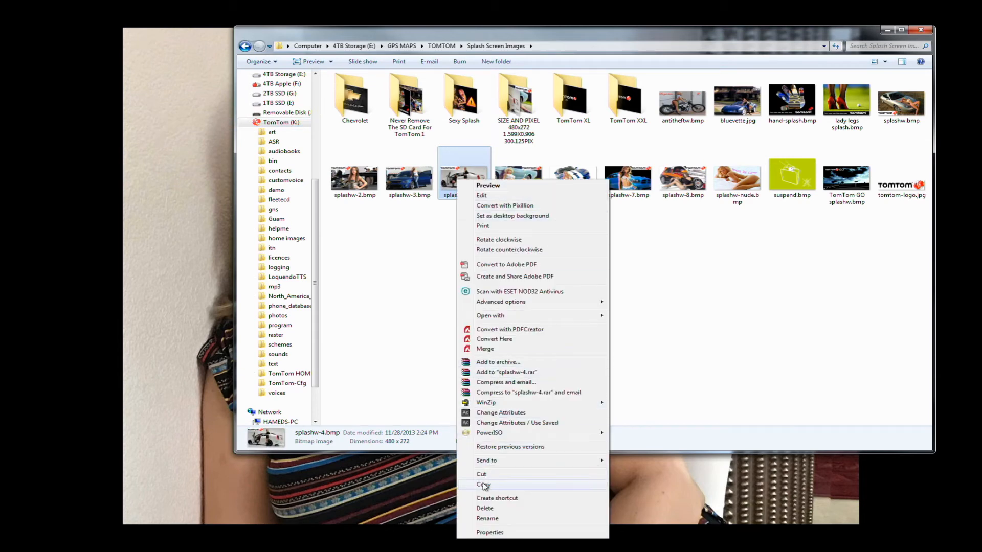
click(483, 485)
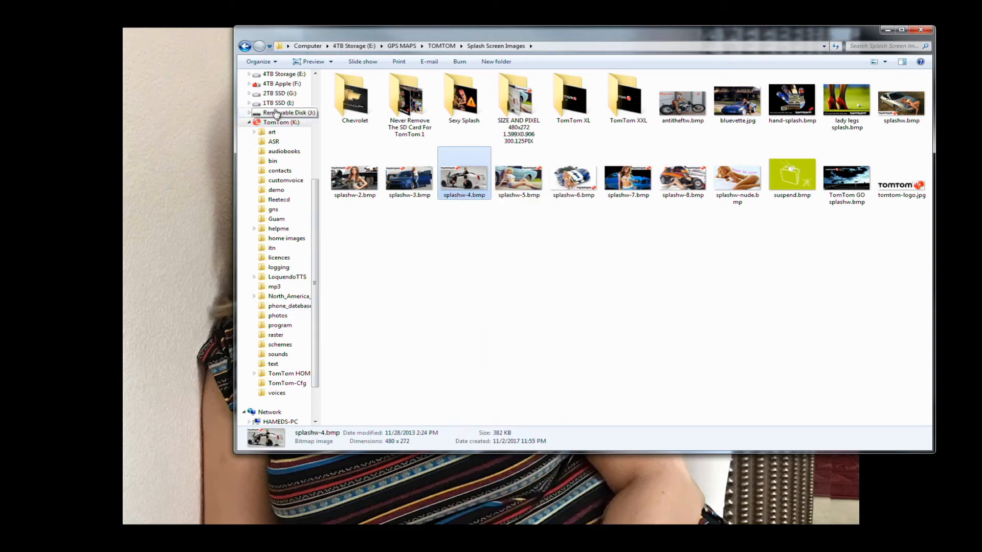
- Paste splashw-4.bmp into the root of the TomTom (K:) drive
click(282, 121)
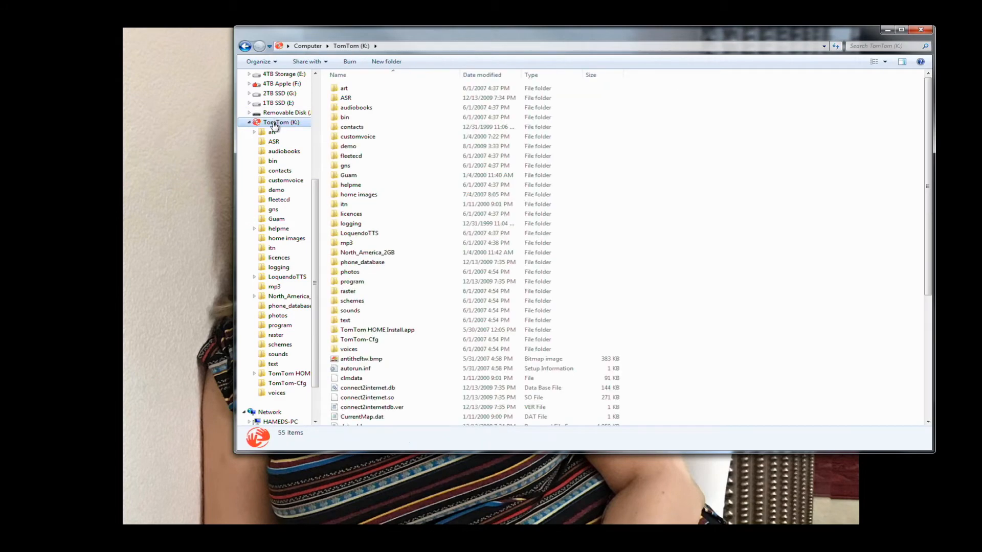
right_click(280, 121)
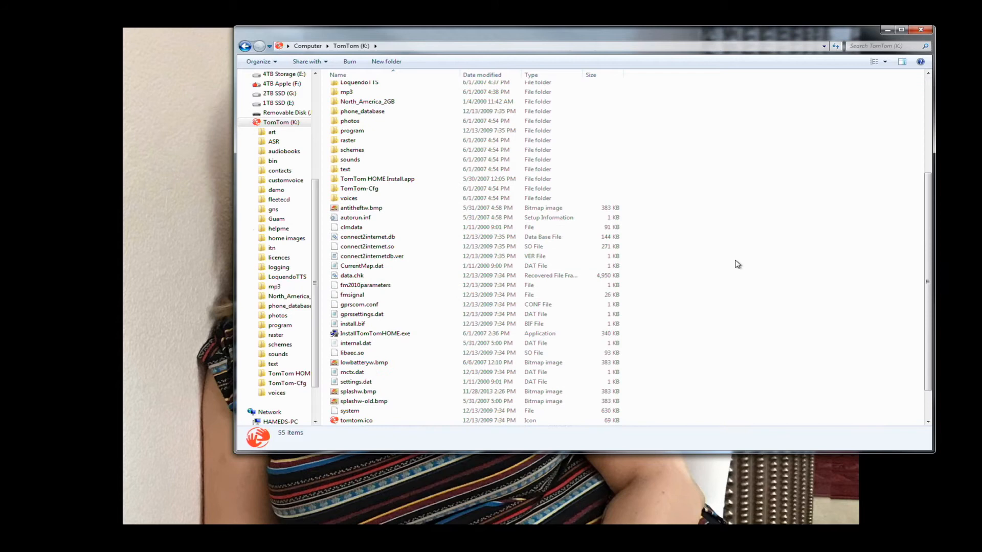
mouse_move(778, 331)
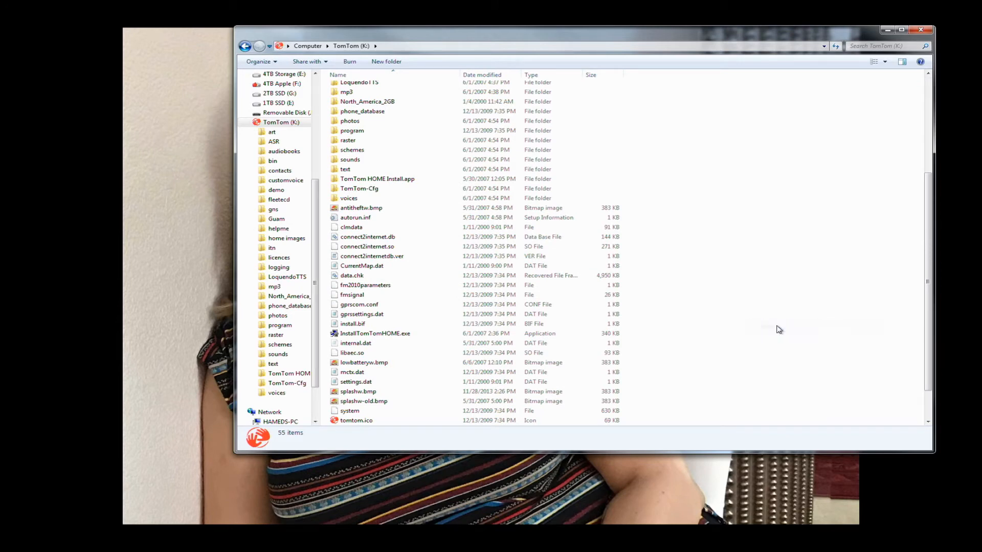
click(360, 420)
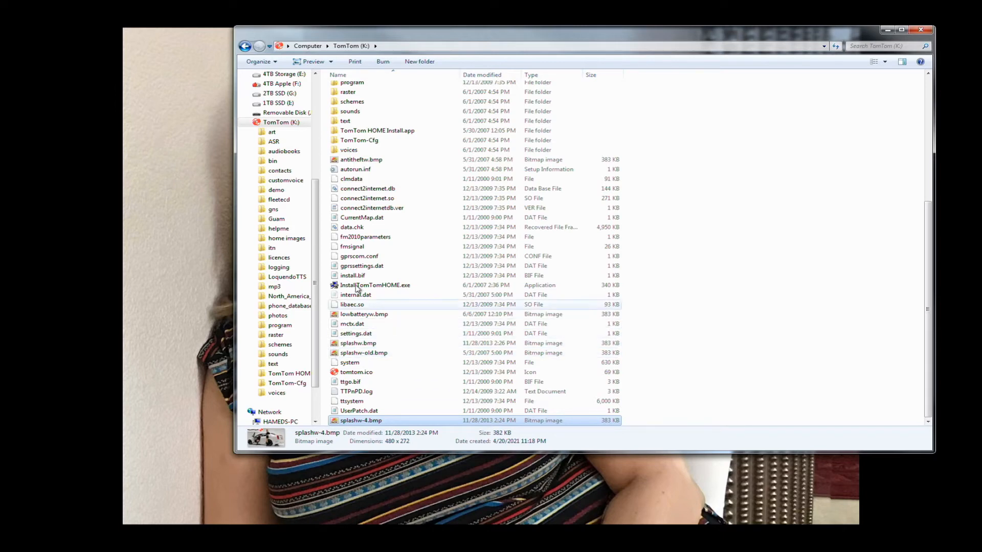
mouse_move(361, 159)
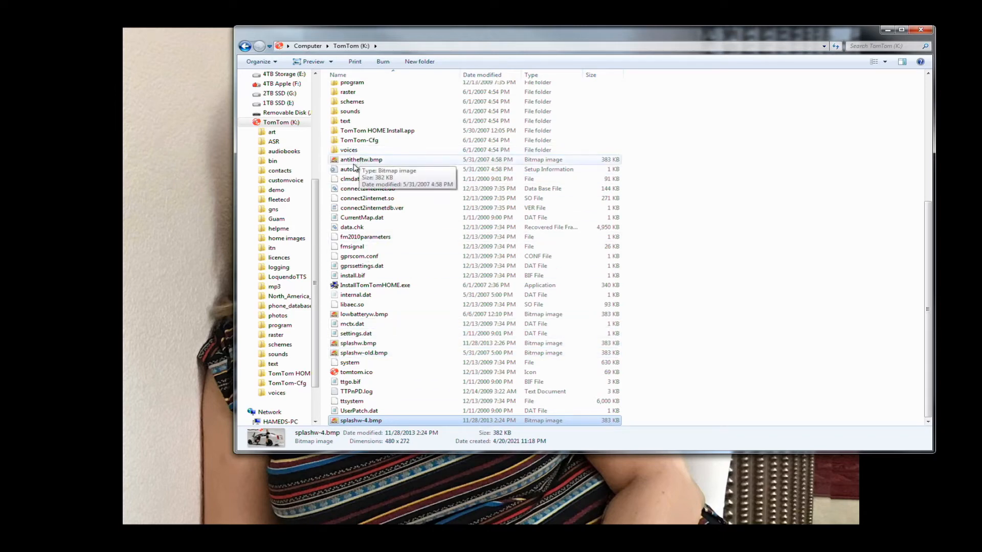
- Rename the drive's antitheftw.bmp to antitheftw-old.bmp, copying the antitheftw text first
click(361, 160)
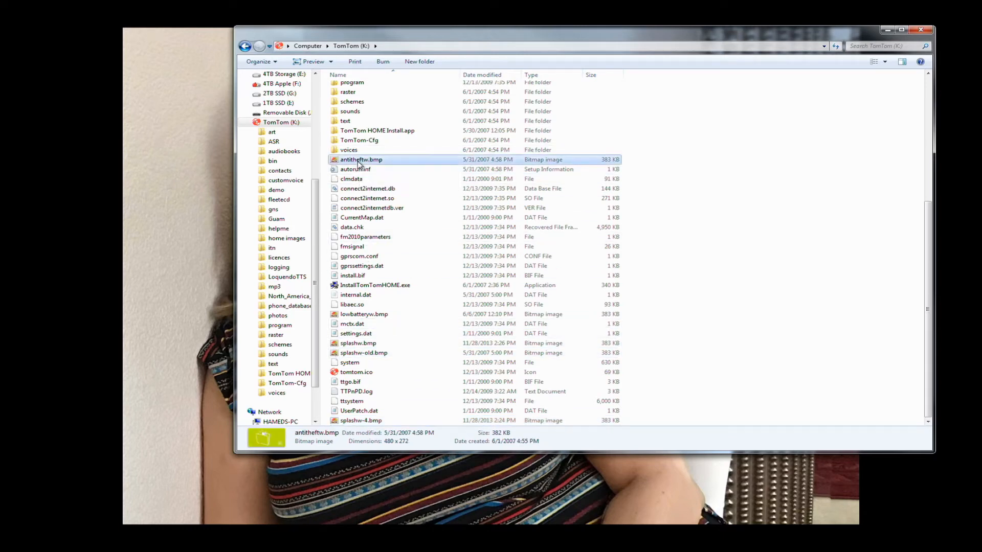
click(361, 159)
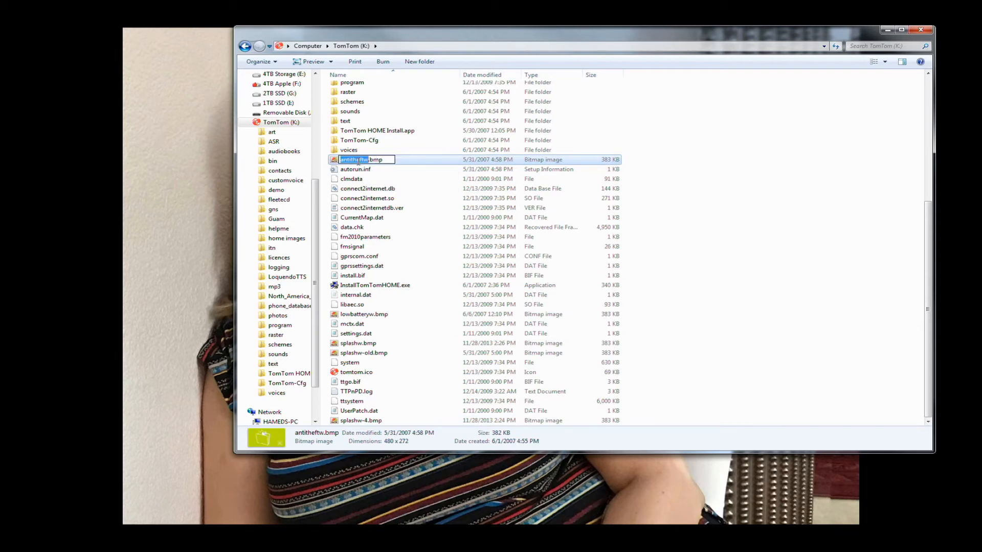
right_click(363, 159)
text(-old)
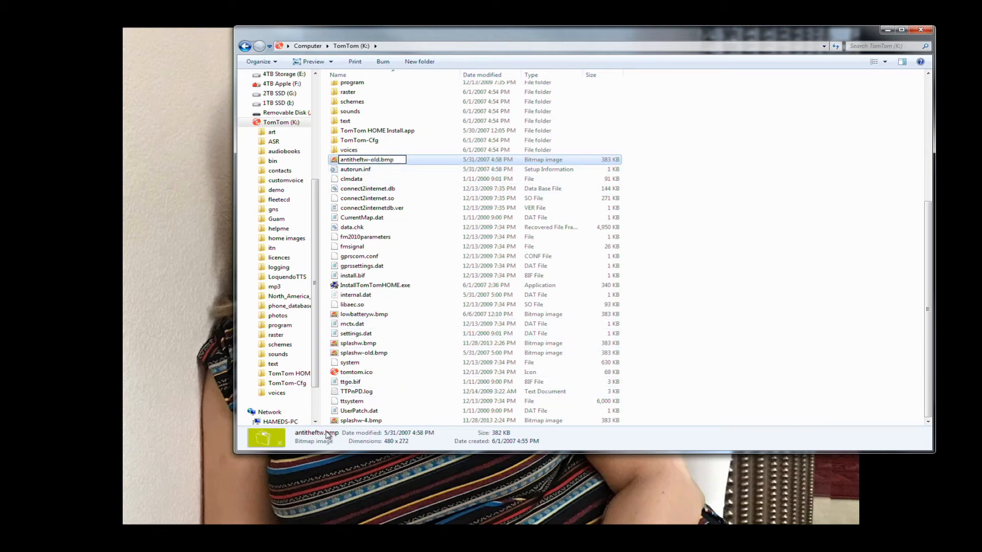
click(360, 421)
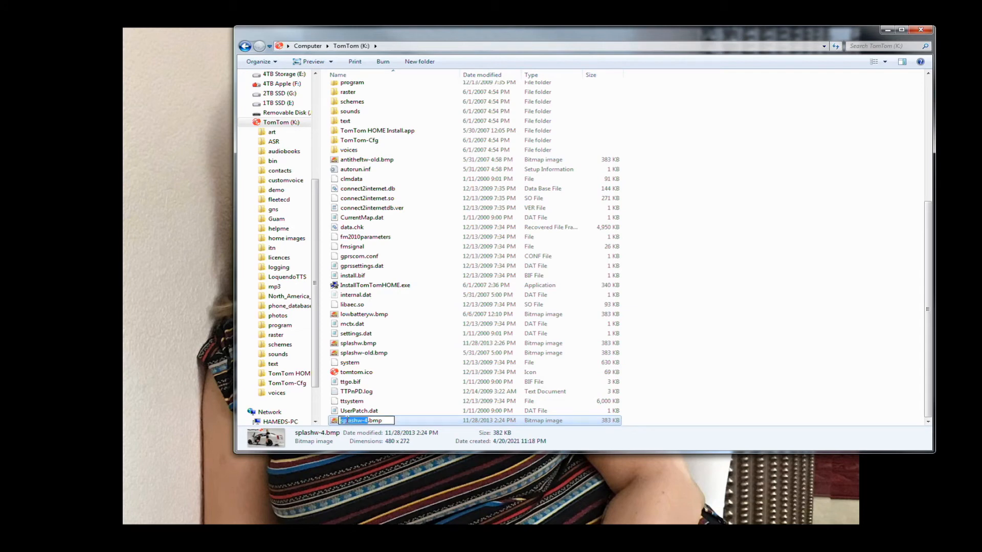
- Rename the pasted splashw-4.bmp to antitheftw.bmp using the copied name text
right_click(366, 420)
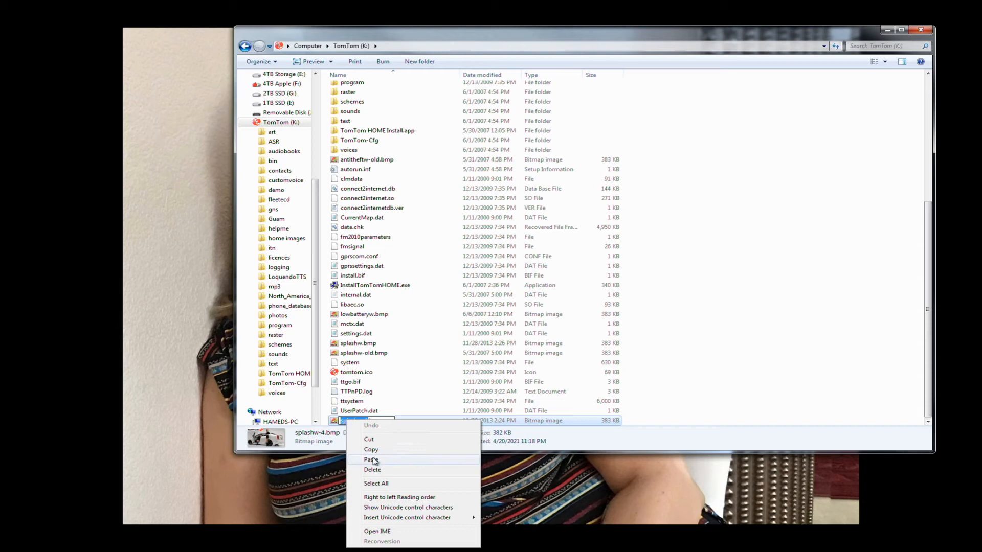
click(371, 459)
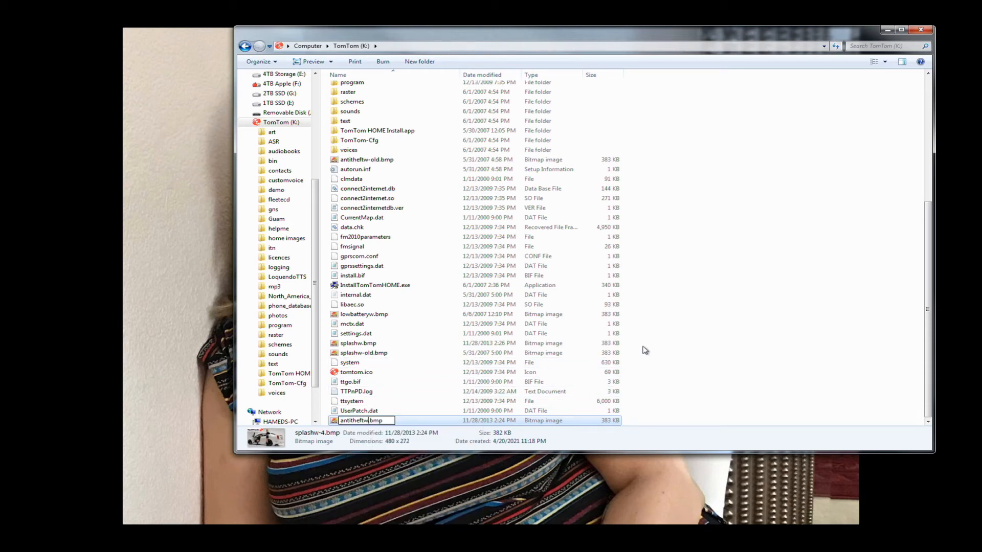
click(356, 372)
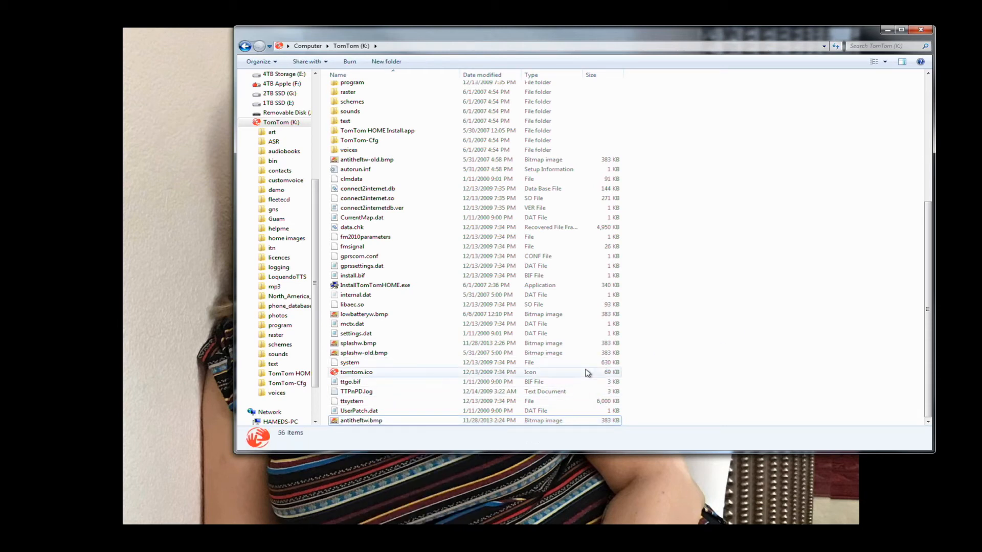
mouse_move(389, 401)
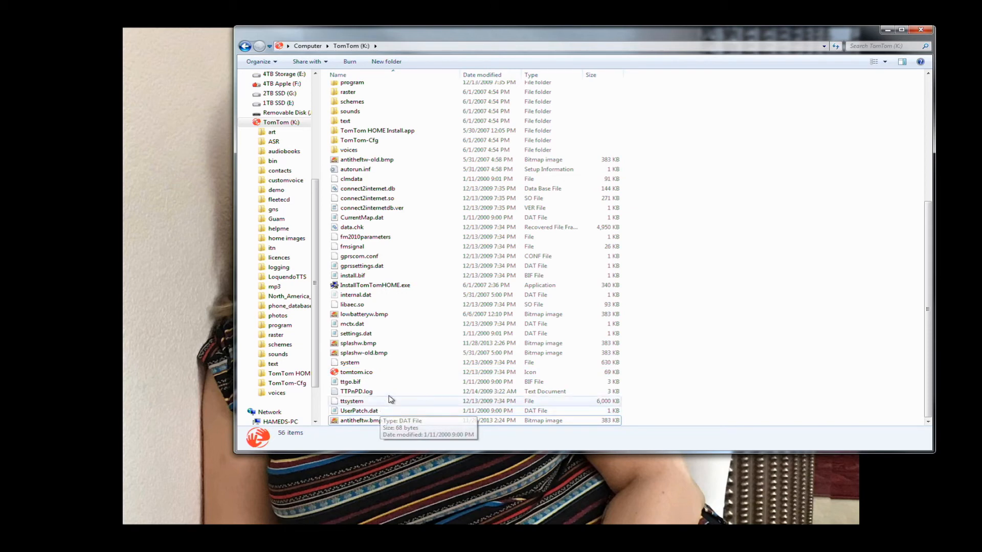